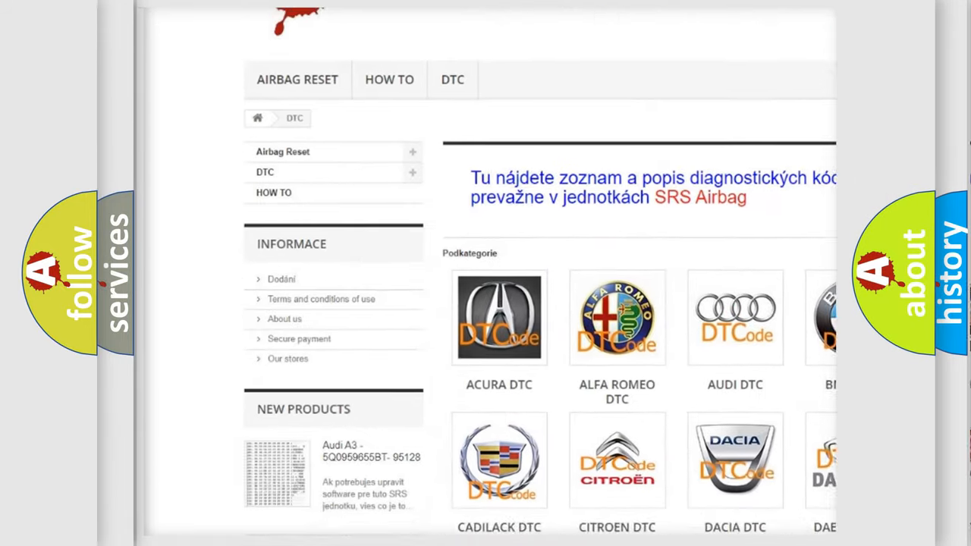
pyautogui.scroll(-3)
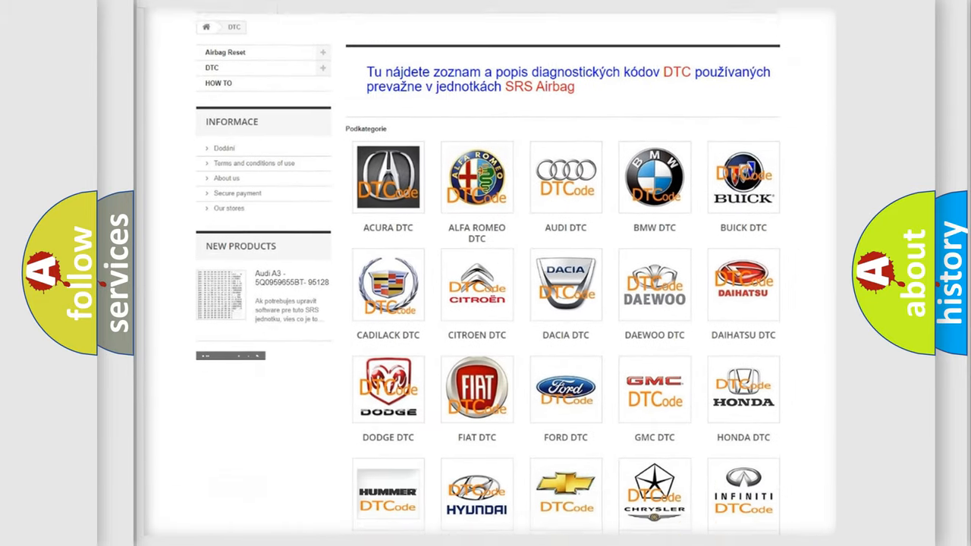
pyautogui.scroll(-3)
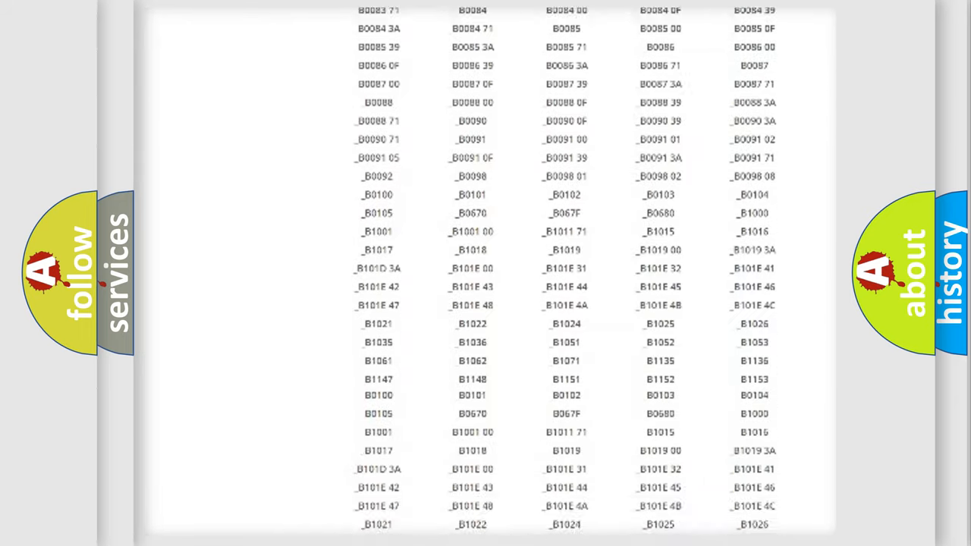
pyautogui.scroll(-3)
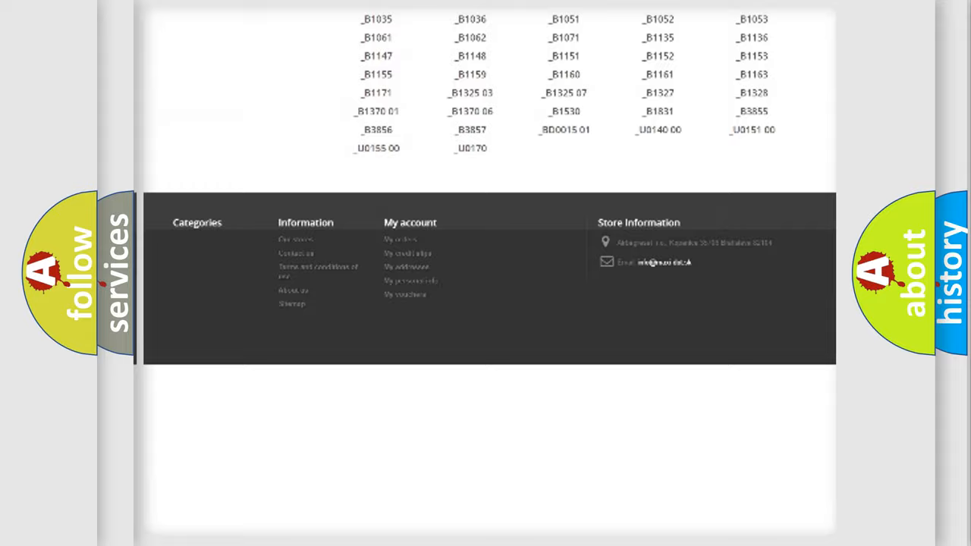
pyautogui.scroll(3)
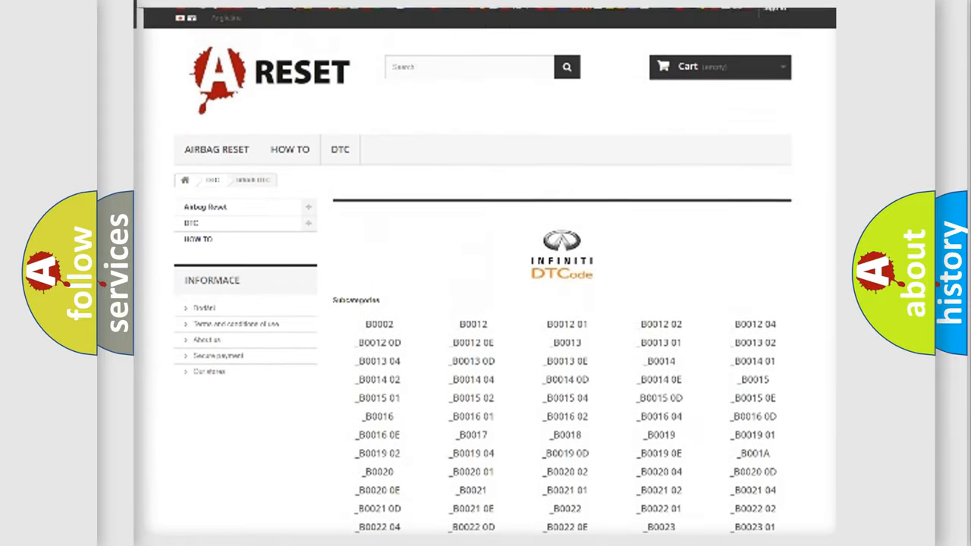
pyautogui.scroll(3)
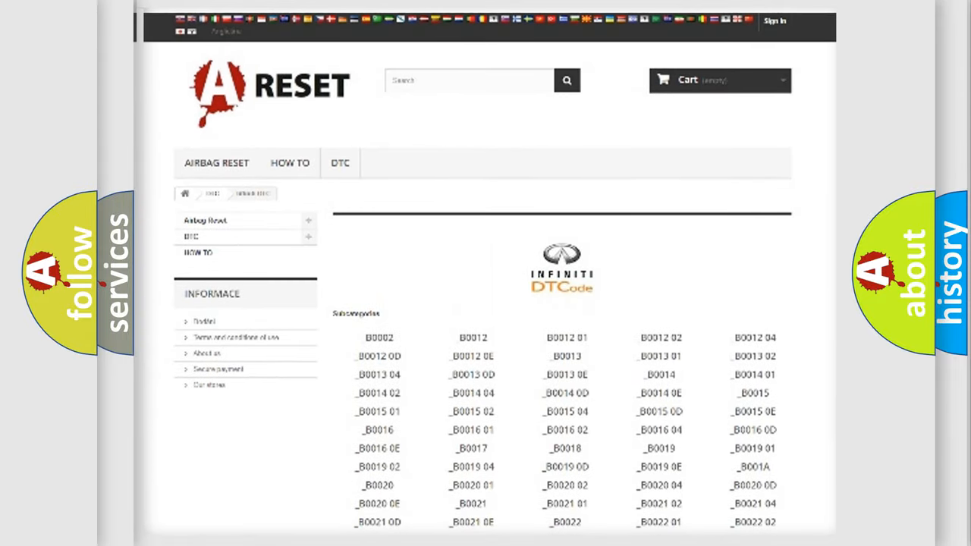